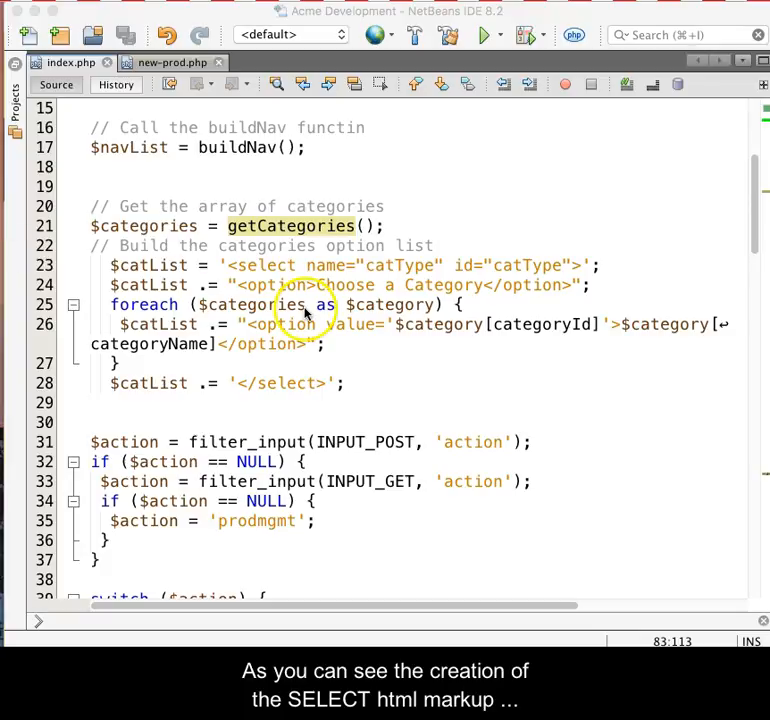
Step: Select the $catList select-list building lines in index.php for copying into new-prod.php
left_click_drag(130, 324, 348, 384)
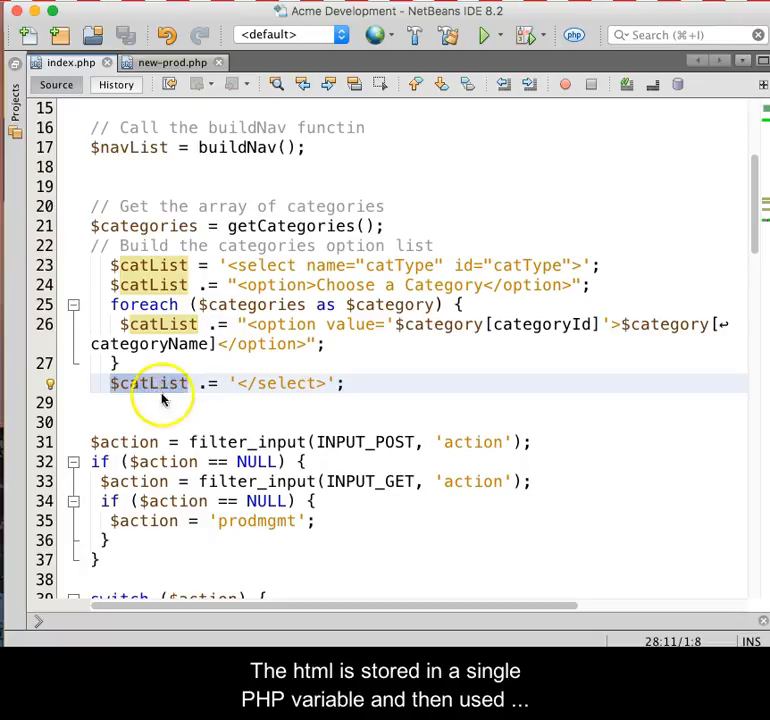
left_click(168, 62)
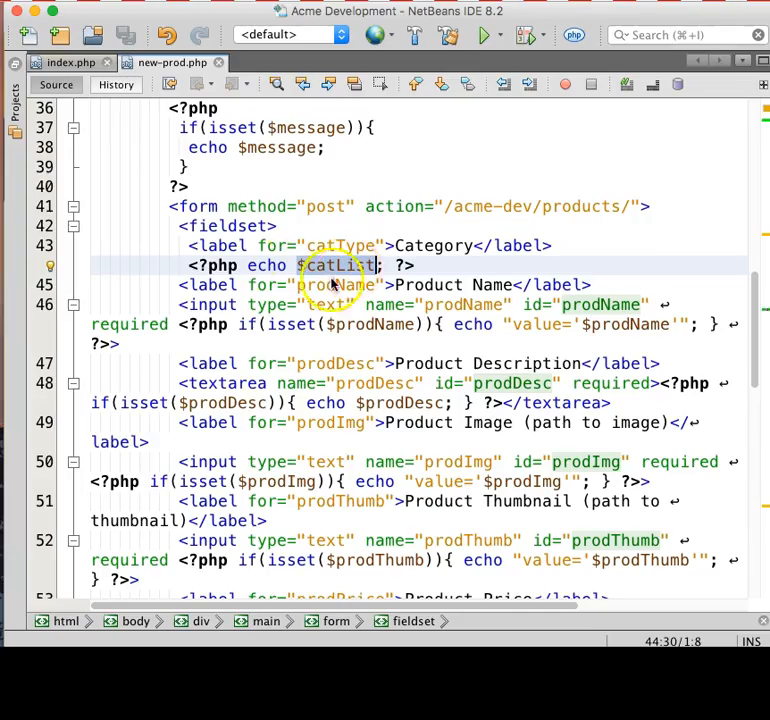
left_click(66, 62)
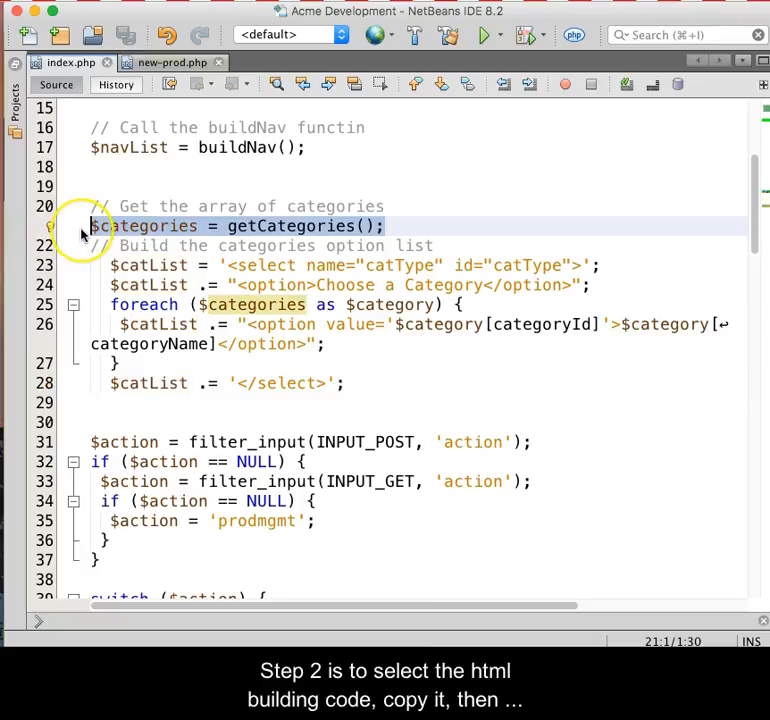
left_click(348, 384)
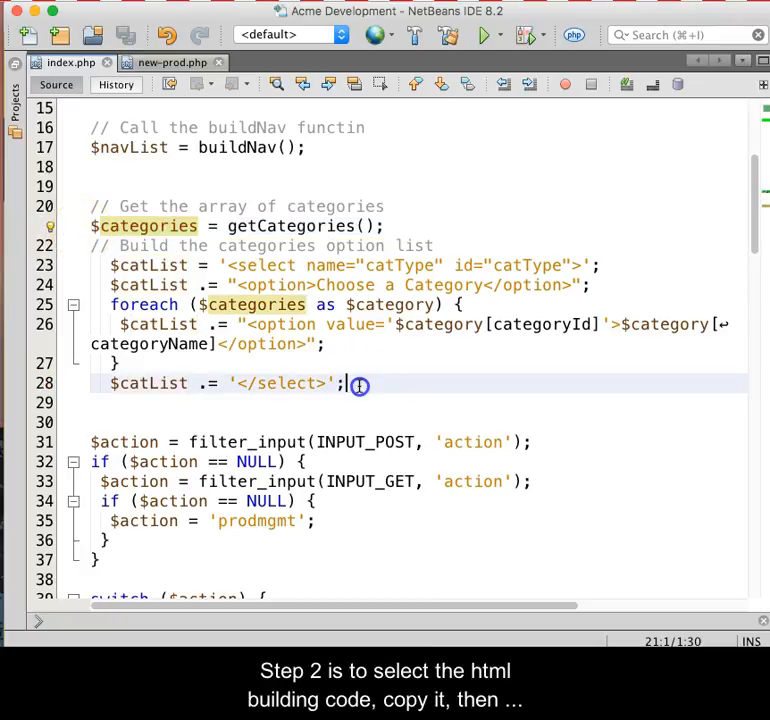
left_click_drag(348, 384, 58, 246)
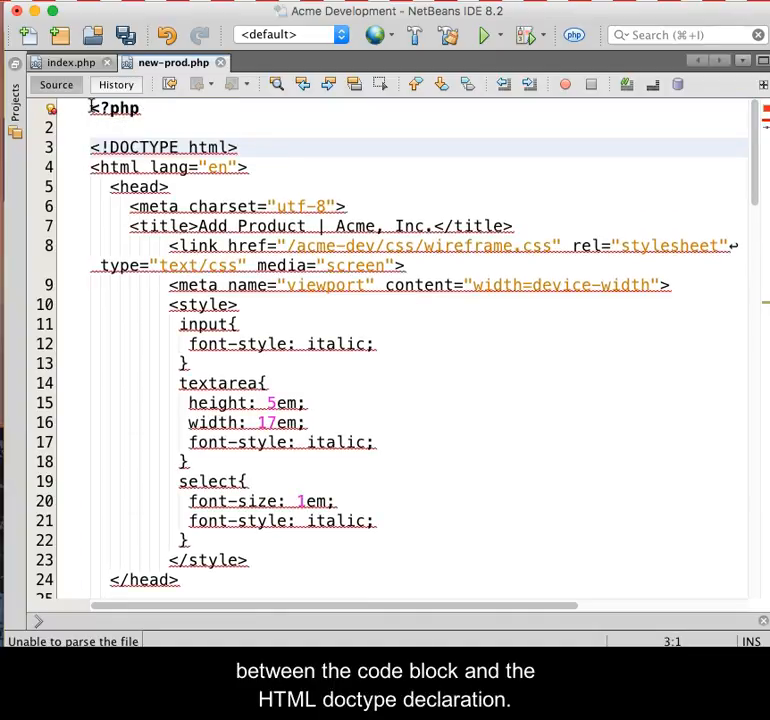
Step: Close the PHP block with ?> above the doctype and save the file
type("?>")
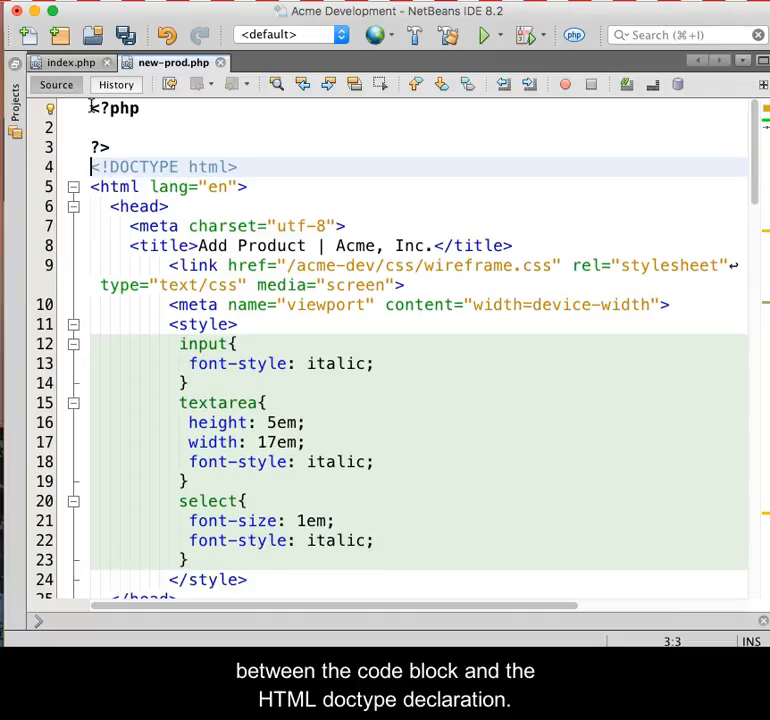
key("cmd+s")
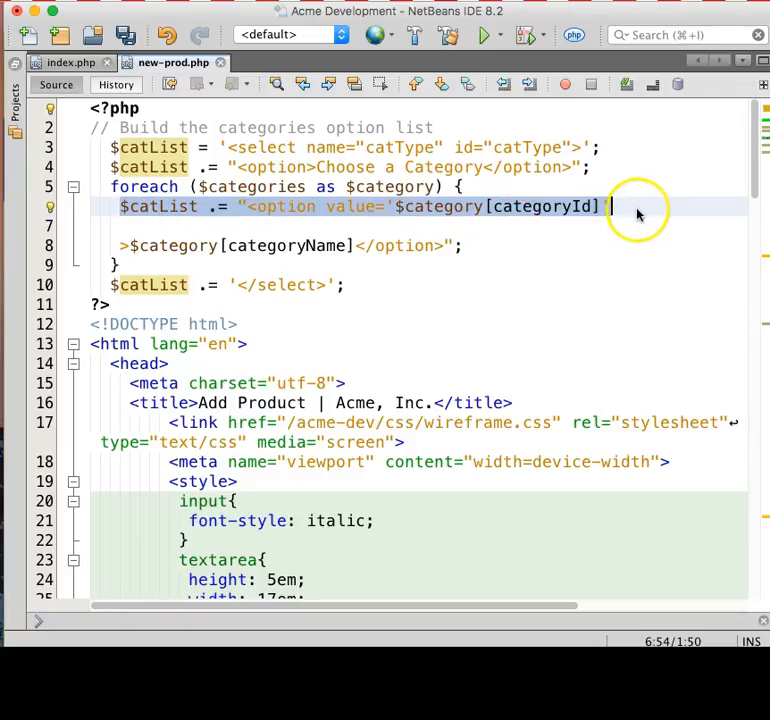
Step: End the value statement with "; and begin a second $catList .= concatenation for the name
type("\"")
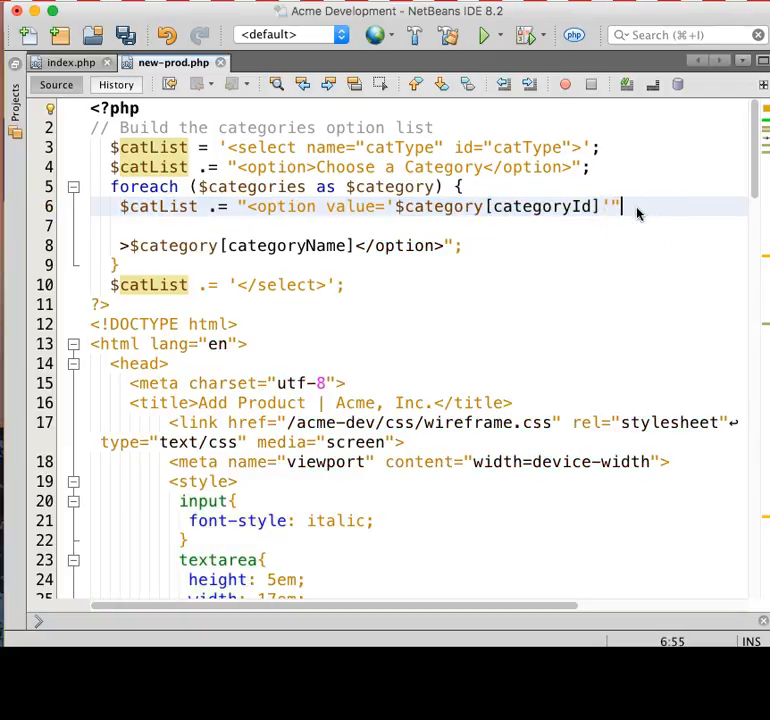
type(";")
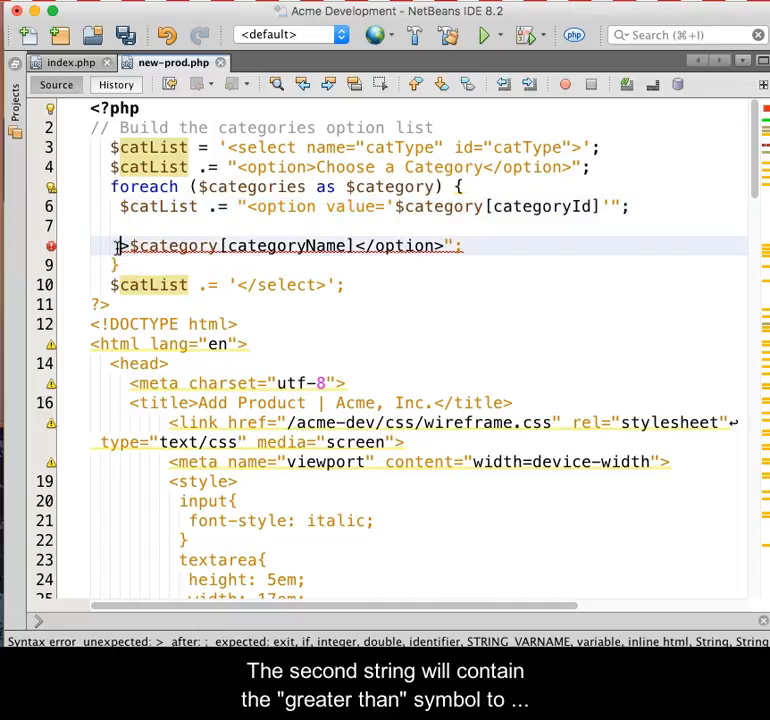
type("$catList")
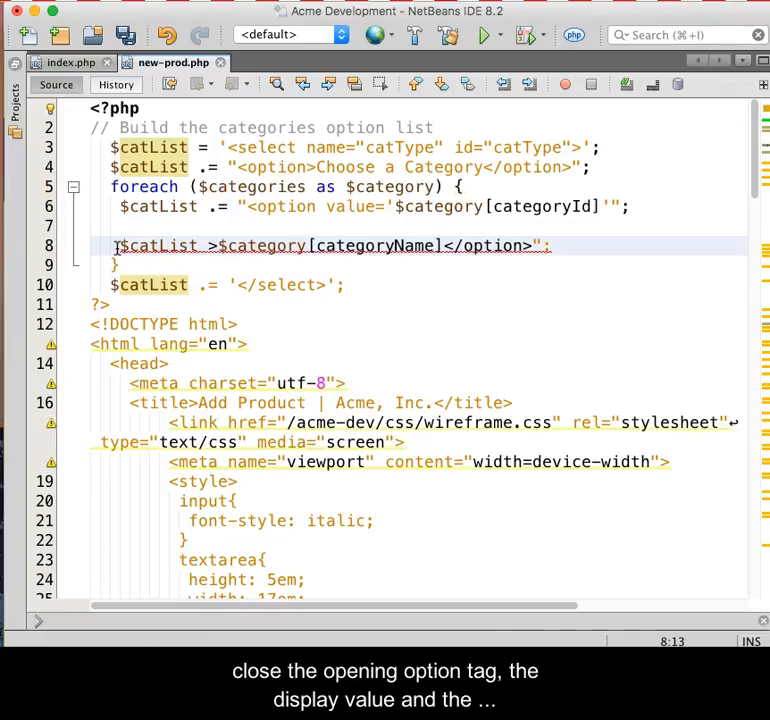
type(".=")
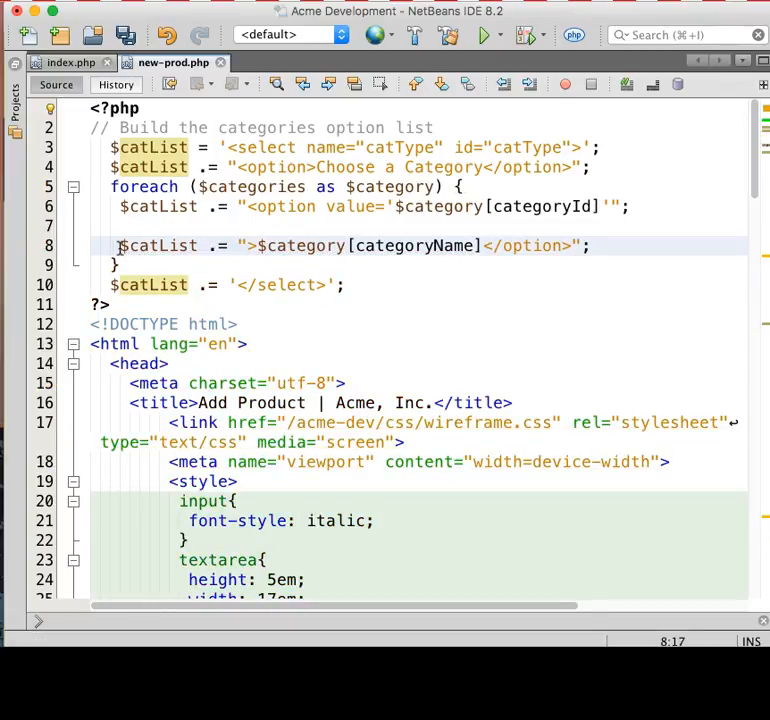
mouse_move(480, 352)
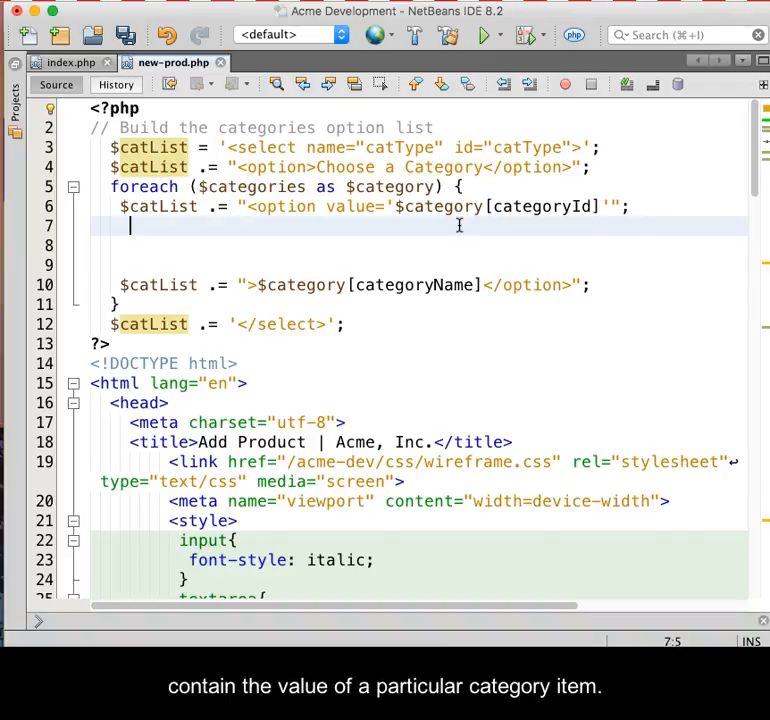
Step: Add if(isset($catType)){ } with a nested if($category['categoryId'] === $catType){ comparison
type("i")
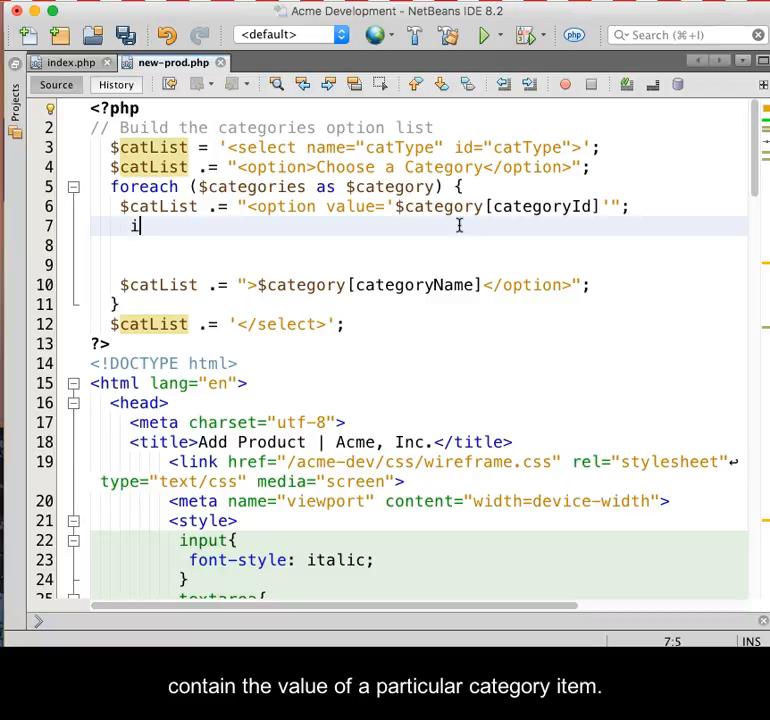
type("if(isset($catType)){}")
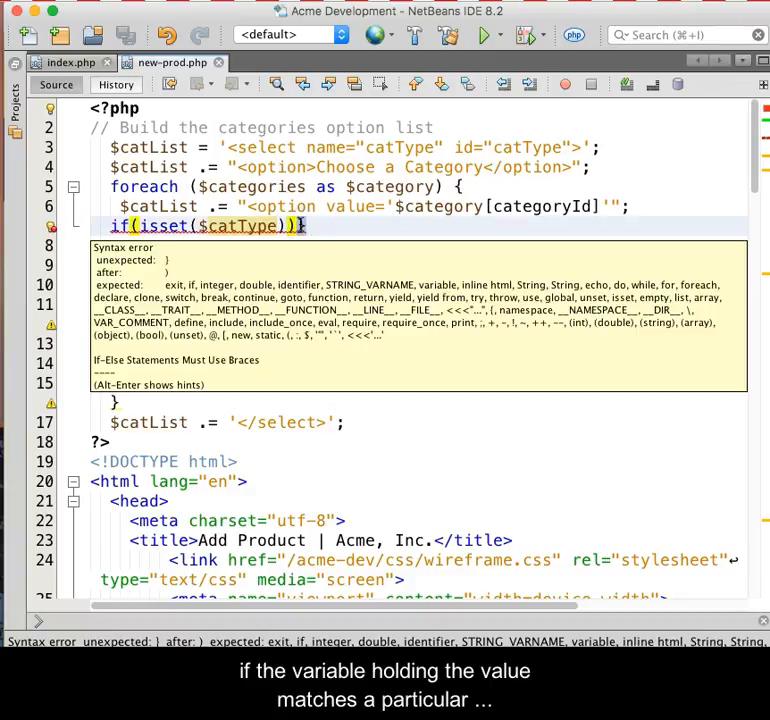
type("{}")
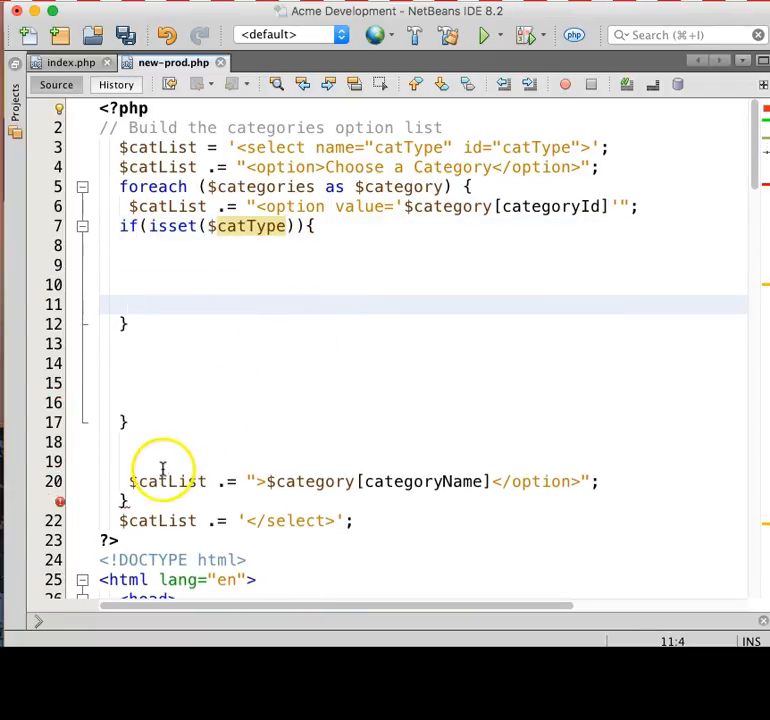
type("if($category['categoryId'] === $catType){")
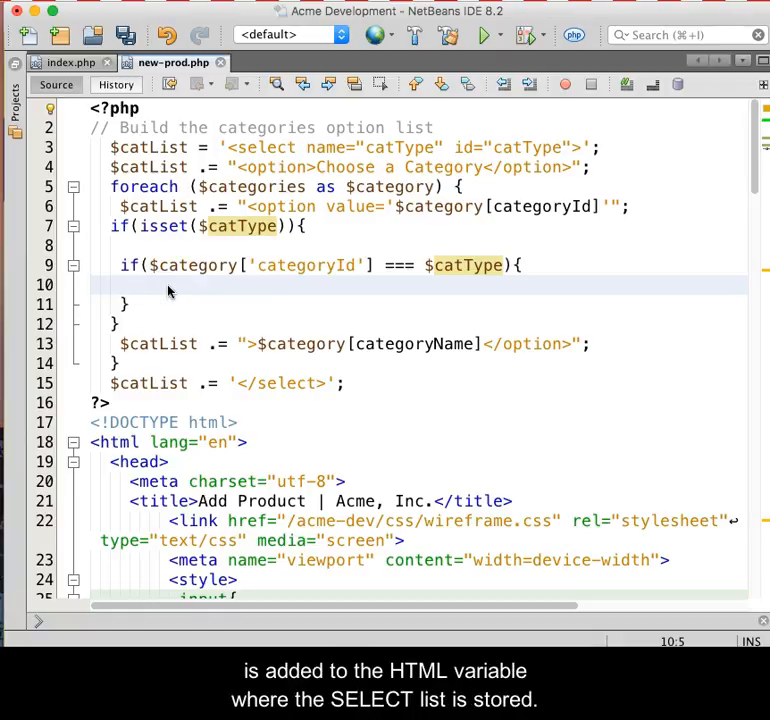
Step: Append $catList .= ' selected '; inside the matching-category branch
type("$catList .=")
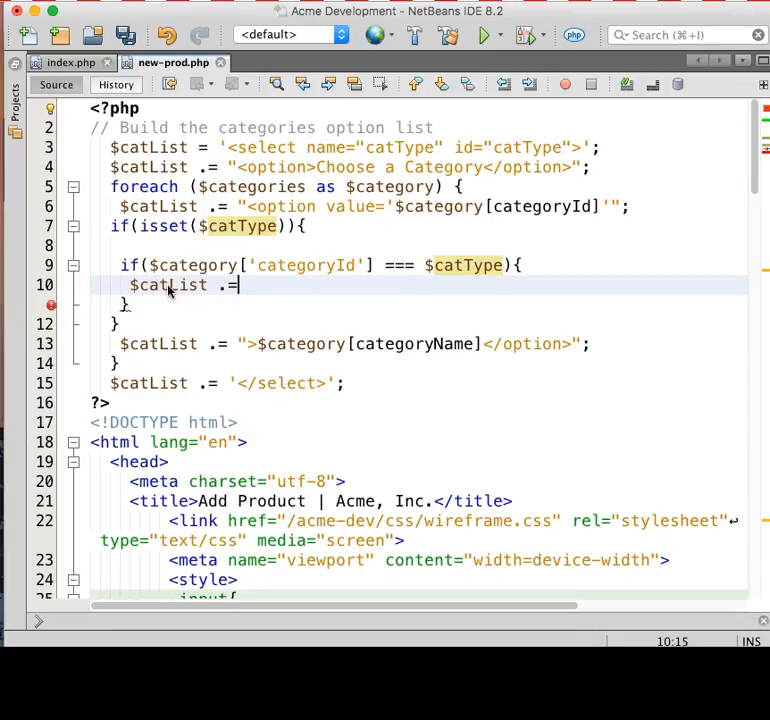
type("'")
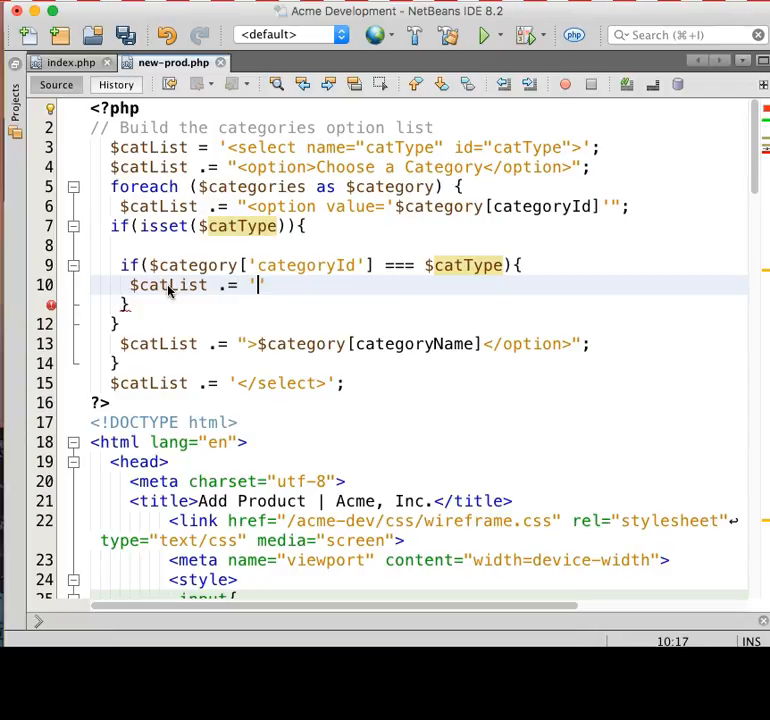
type("s")
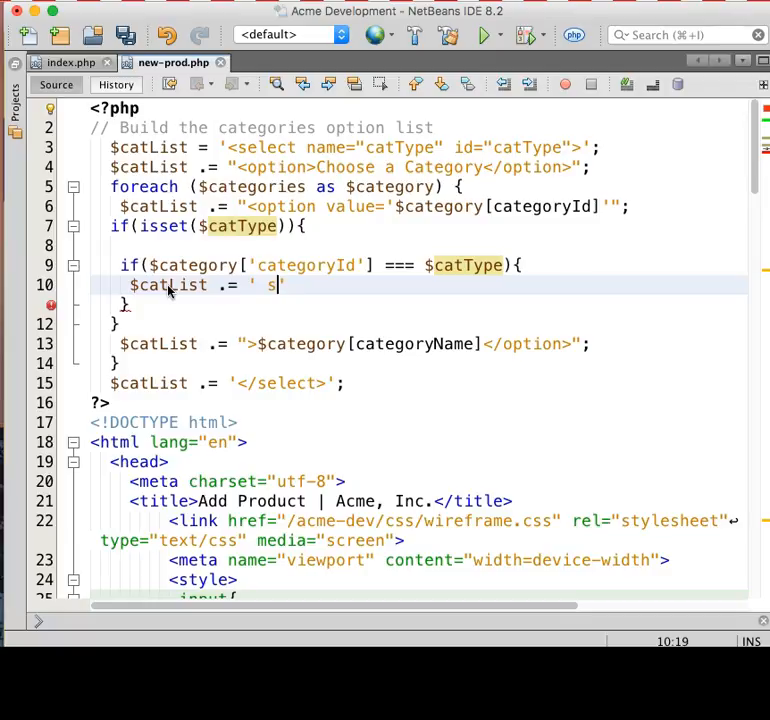
type("elected")
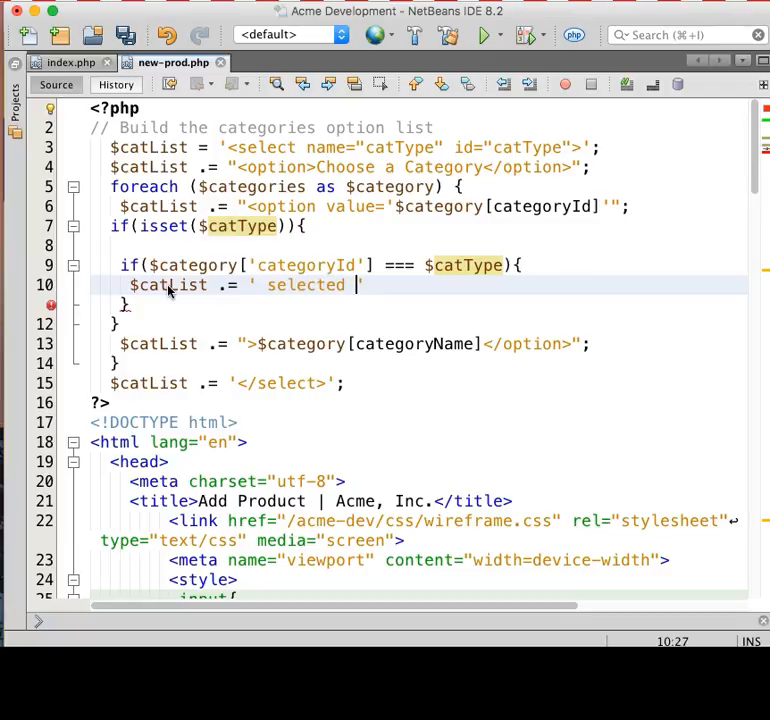
type("';")
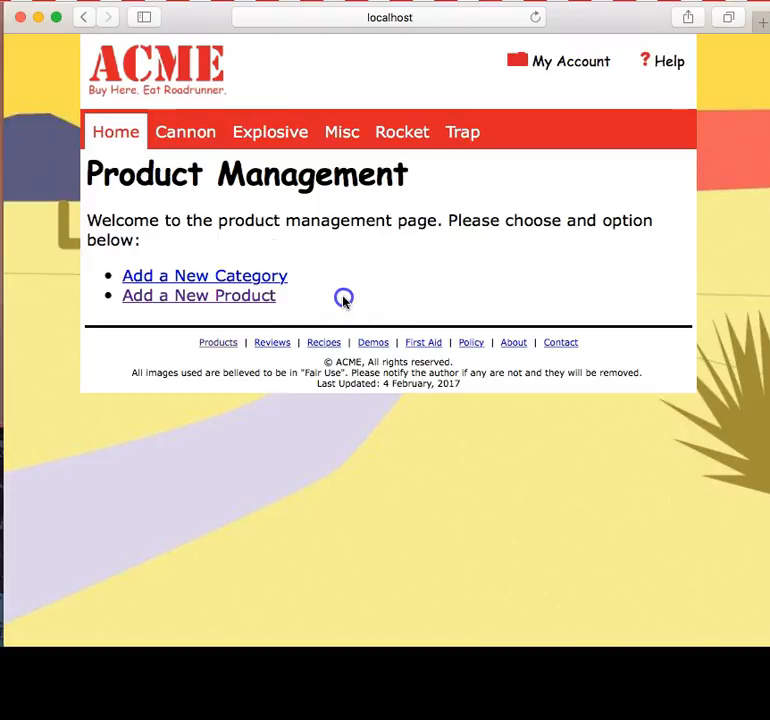
Step: Go to the Add Product form and choose Rocket as the category
left_click(198, 296)
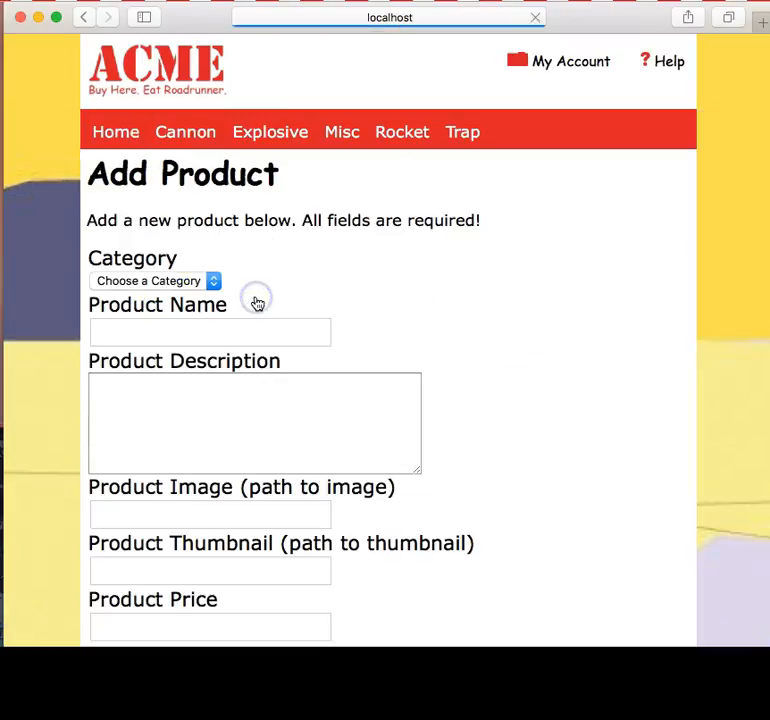
left_click(150, 280)
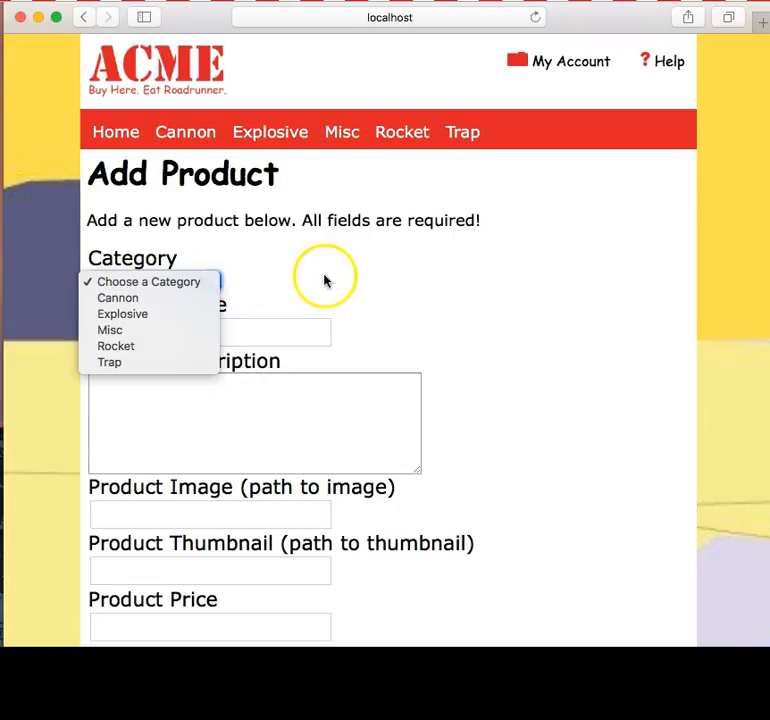
left_click(150, 280)
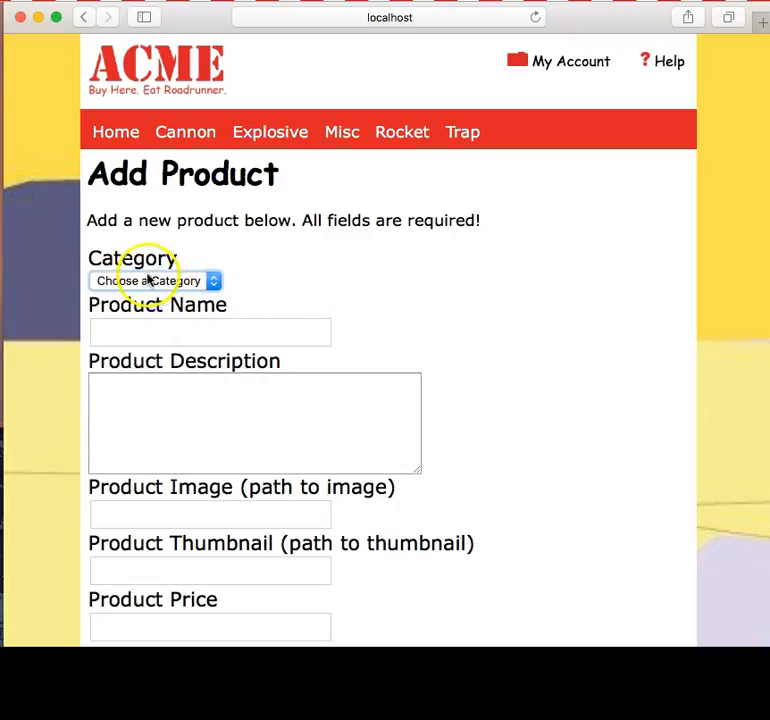
left_click(152, 280)
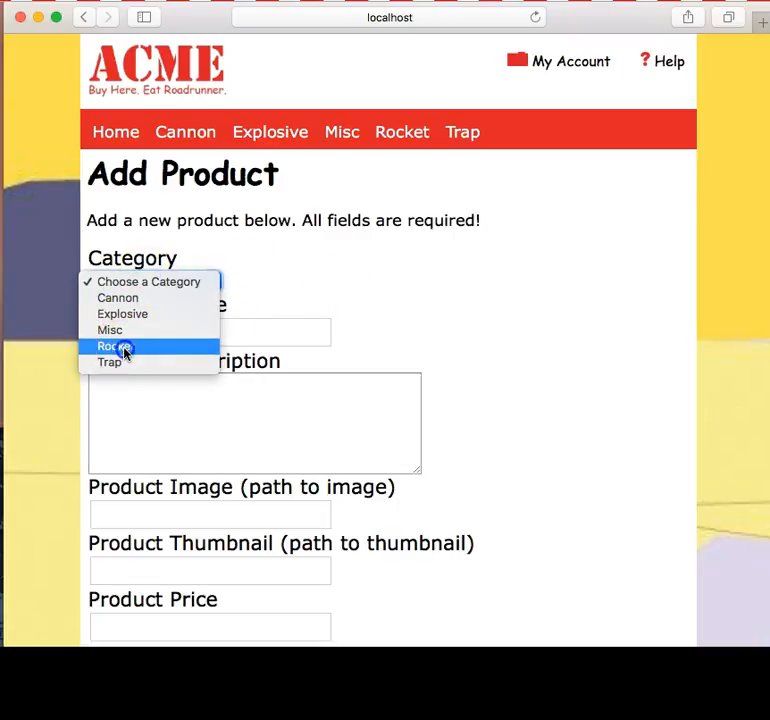
left_click(108, 346)
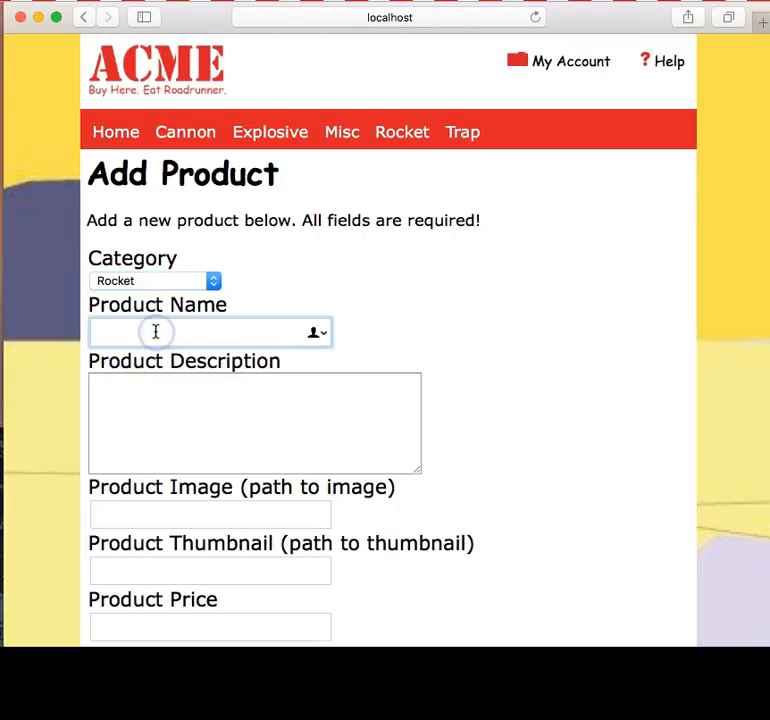
Step: Enter product name Supper Rocket and description 'This is an incomplete form.'
type("Supper Rocket")
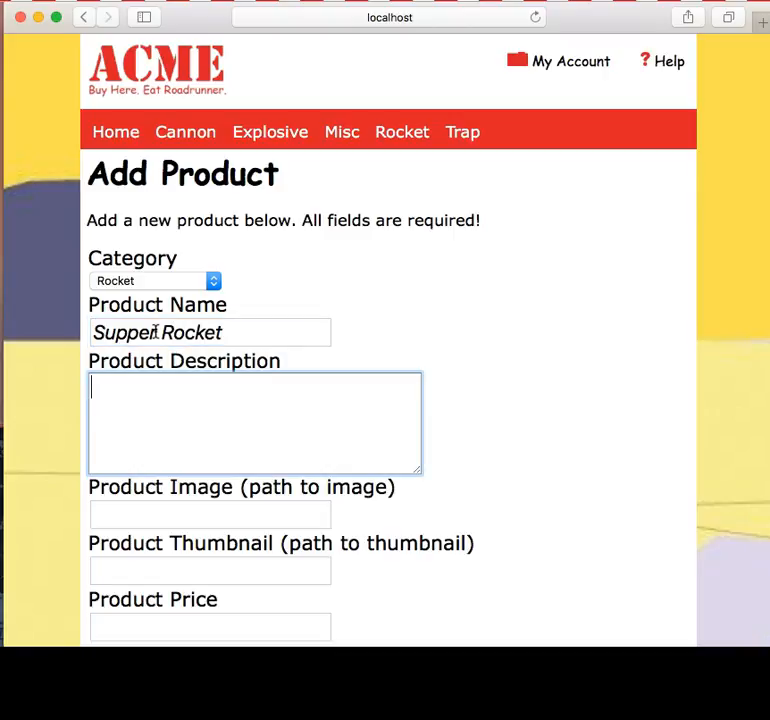
type("This is")
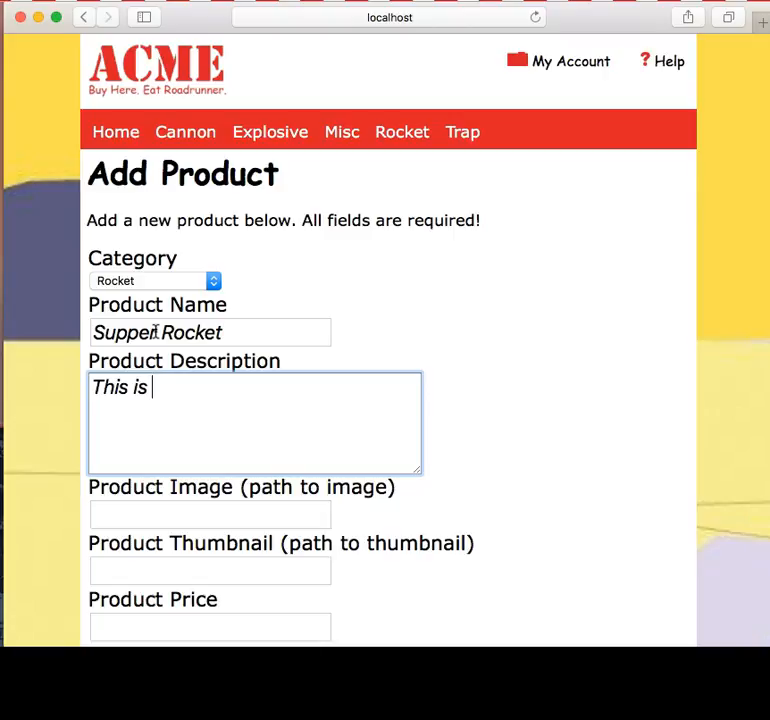
type("an incomple")
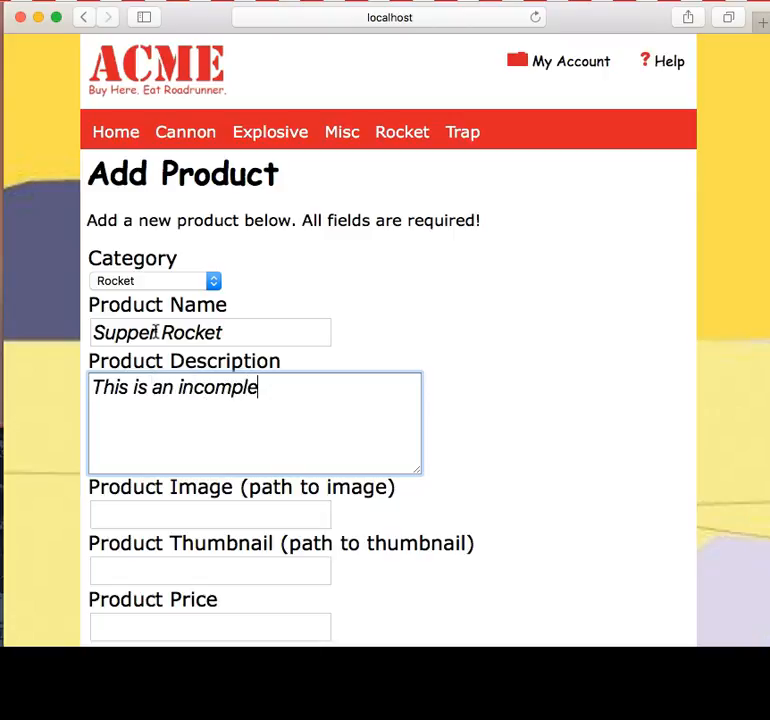
type("te form.")
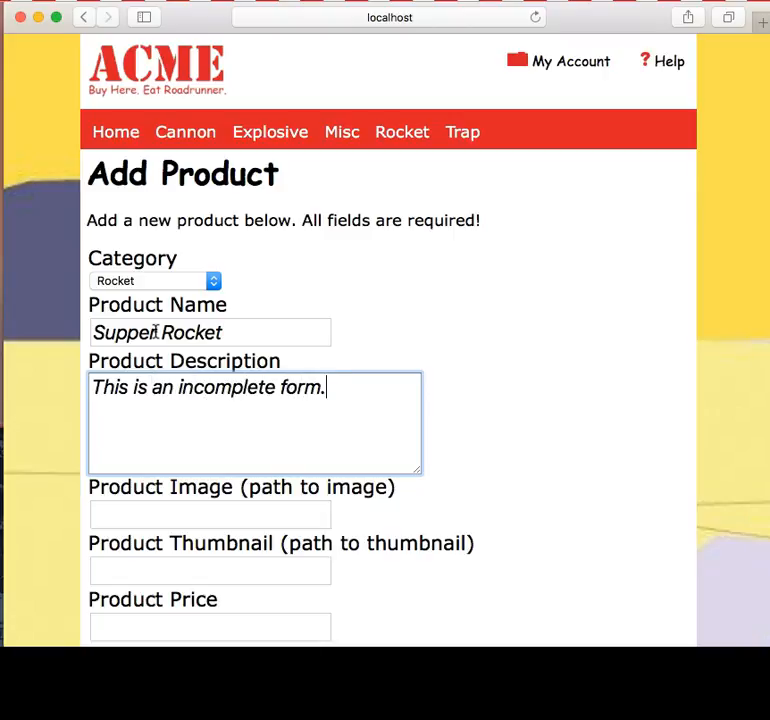
scroll("down", 3)
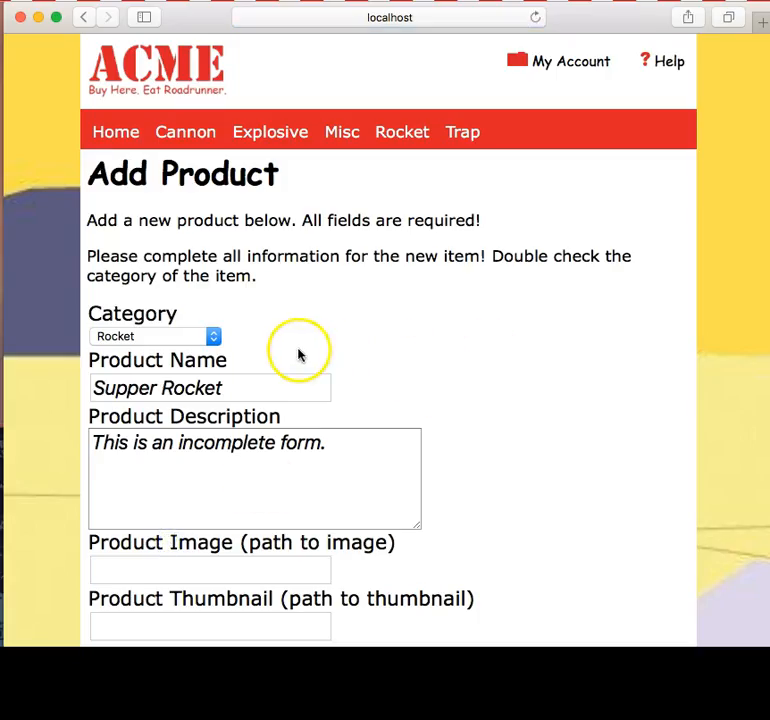
mouse_move(124, 336)
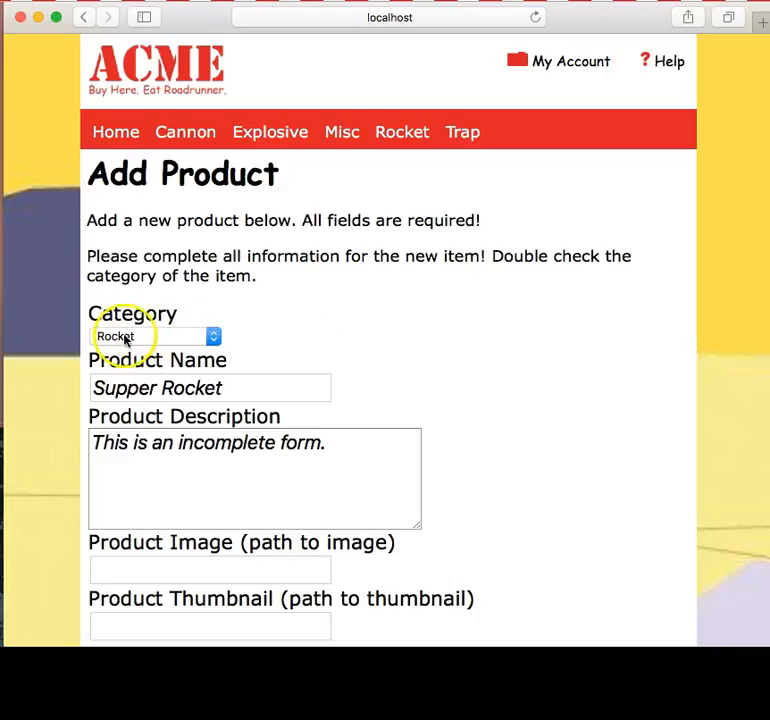
mouse_move(492, 330)
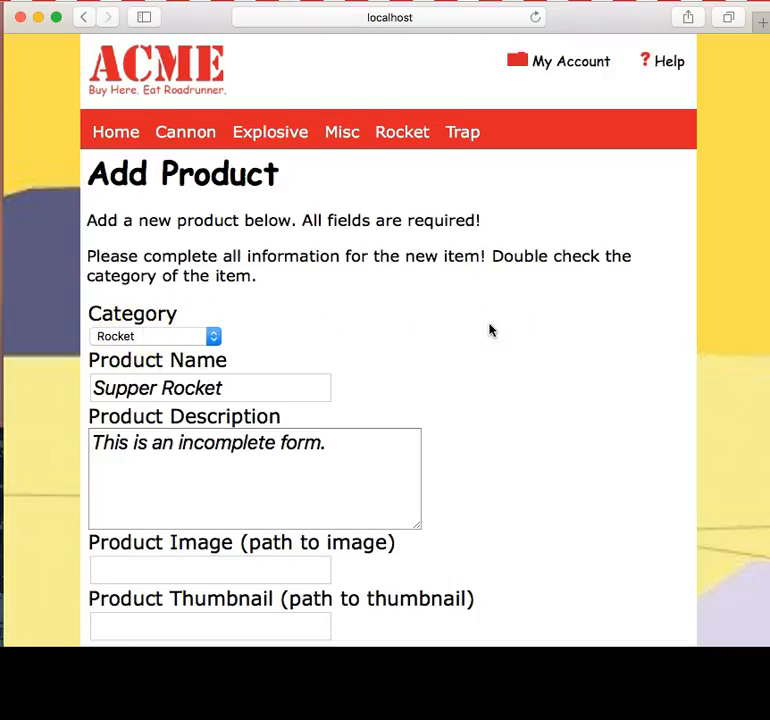